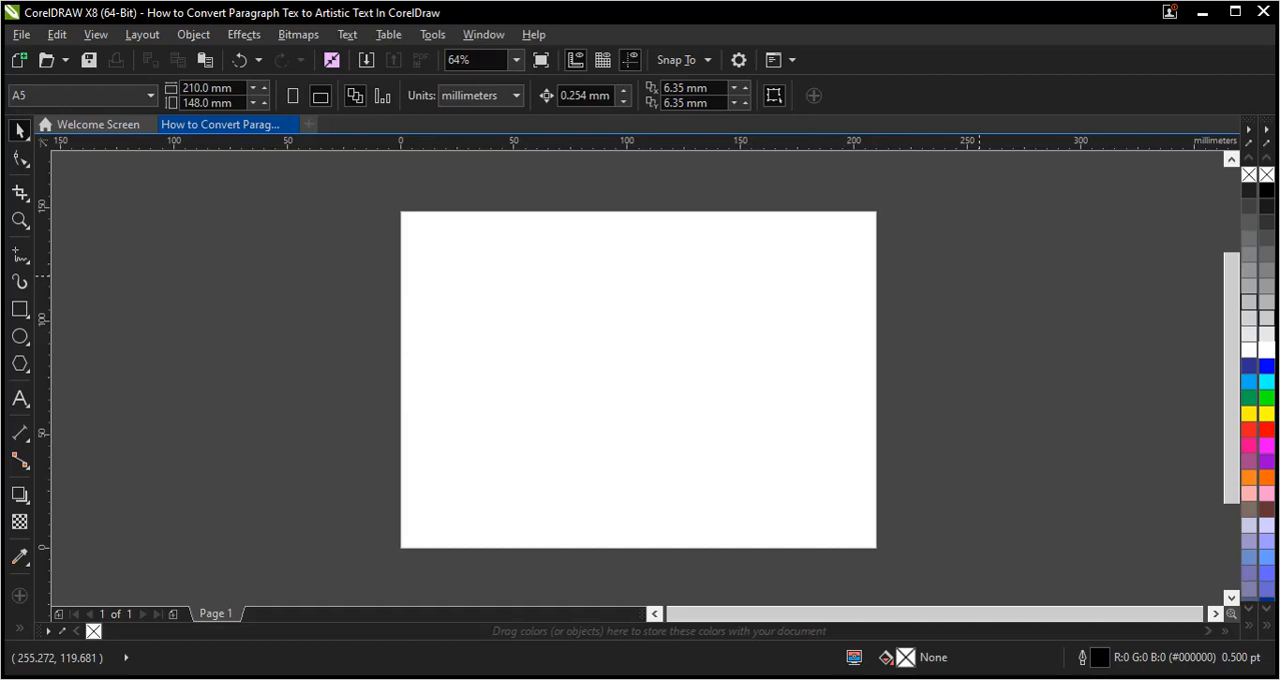
mouse_move(975, 282)
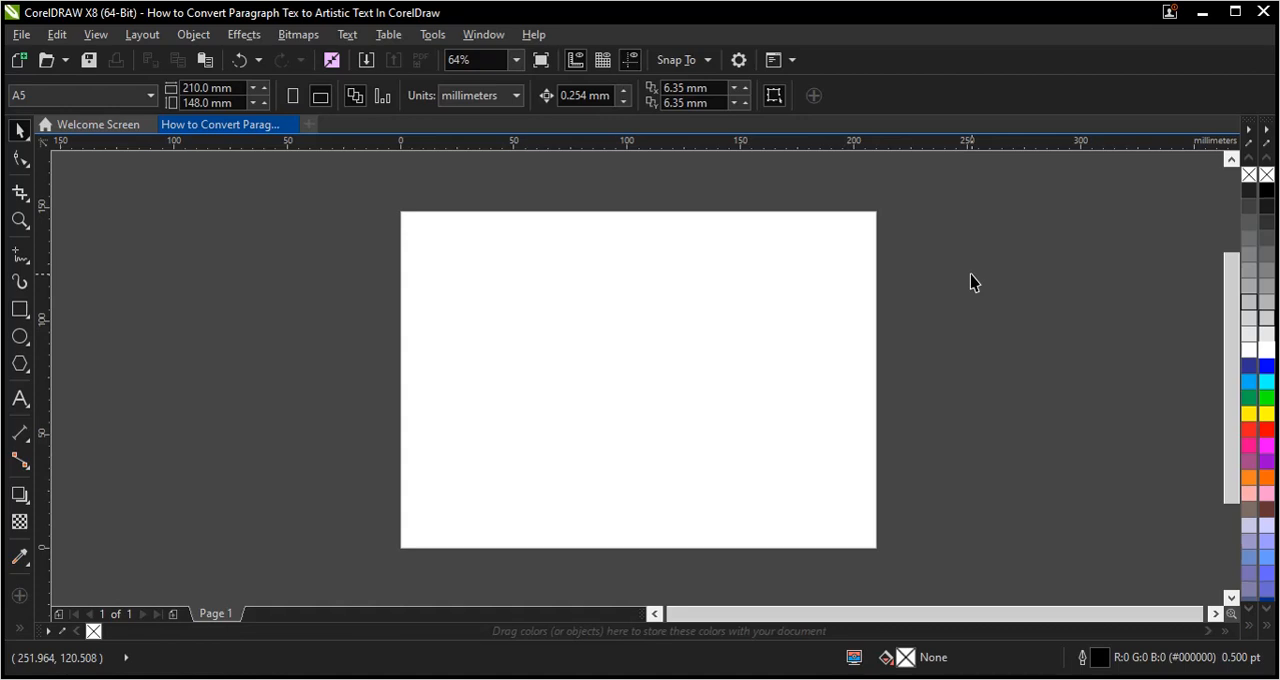
mouse_move(970, 278)
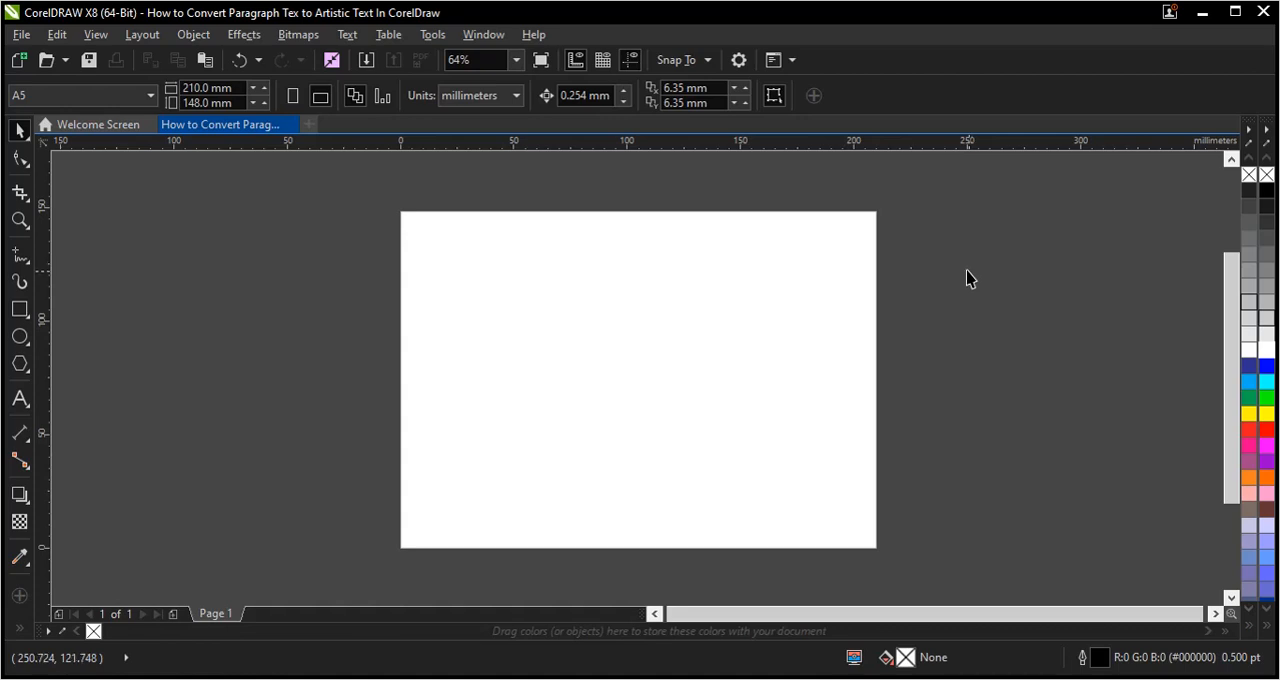
mouse_move(965, 275)
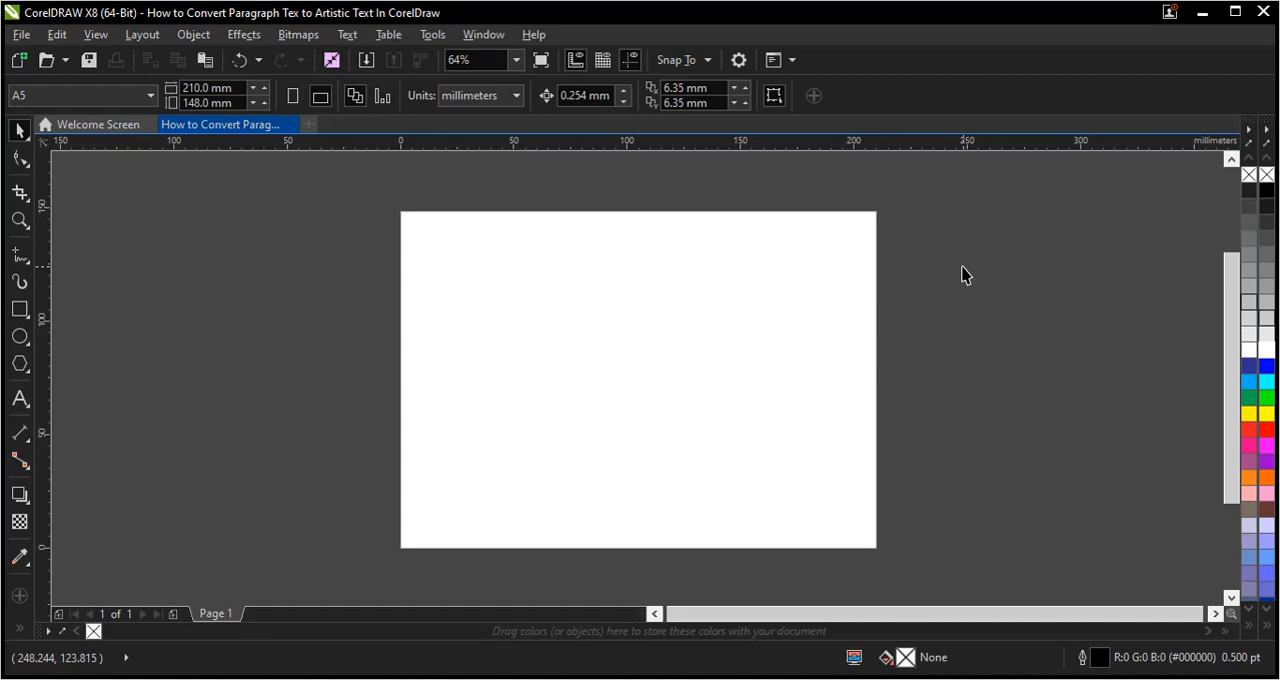
mouse_move(393, 383)
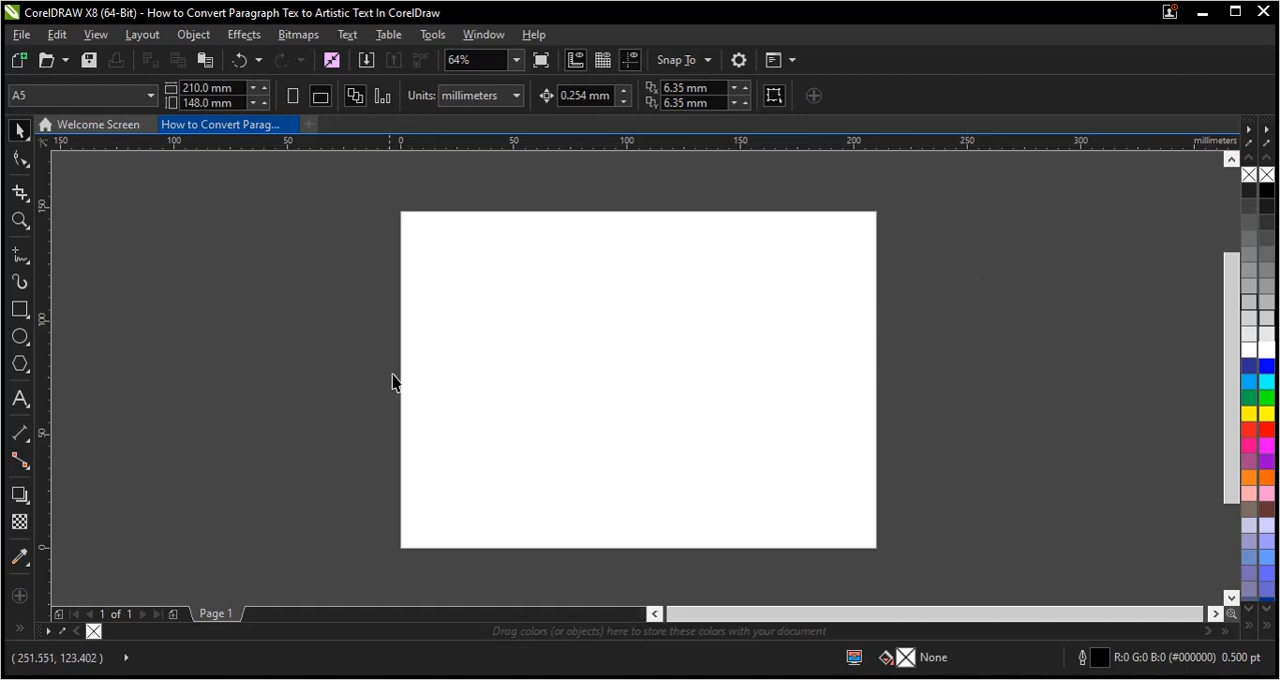
Step: Draw a paragraph text frame on the page for the women's equality passage
left_click(19, 398)
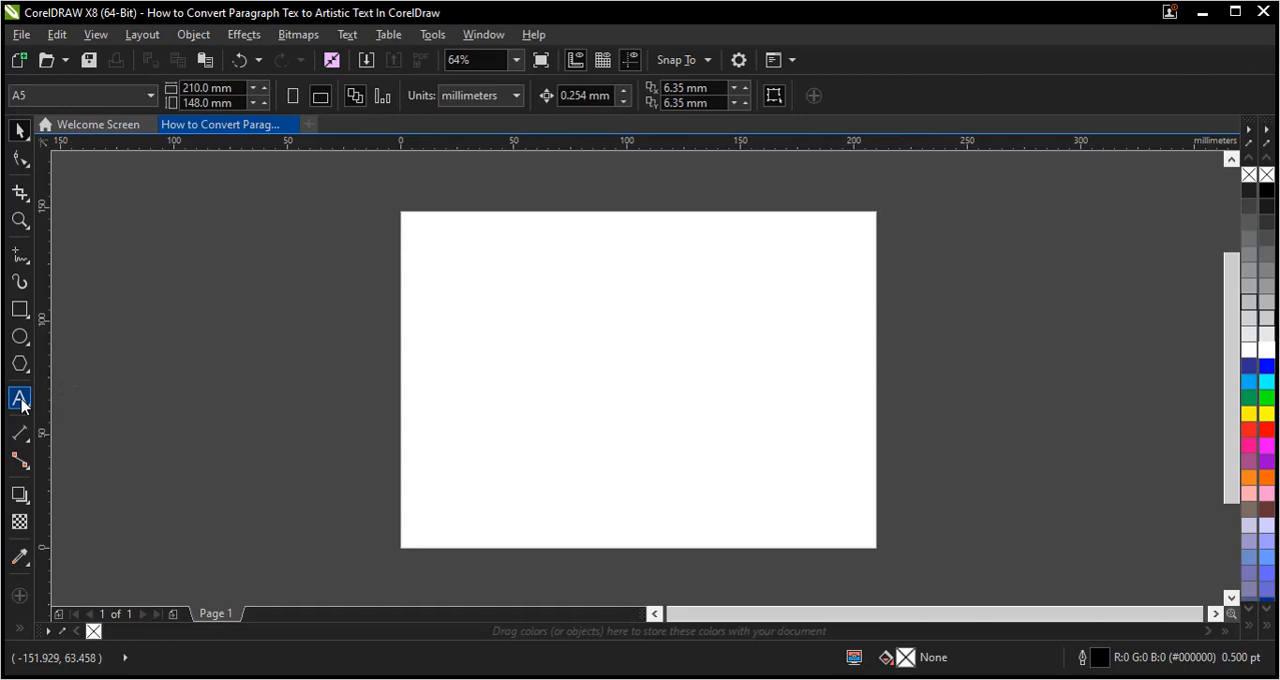
mouse_move(20, 399)
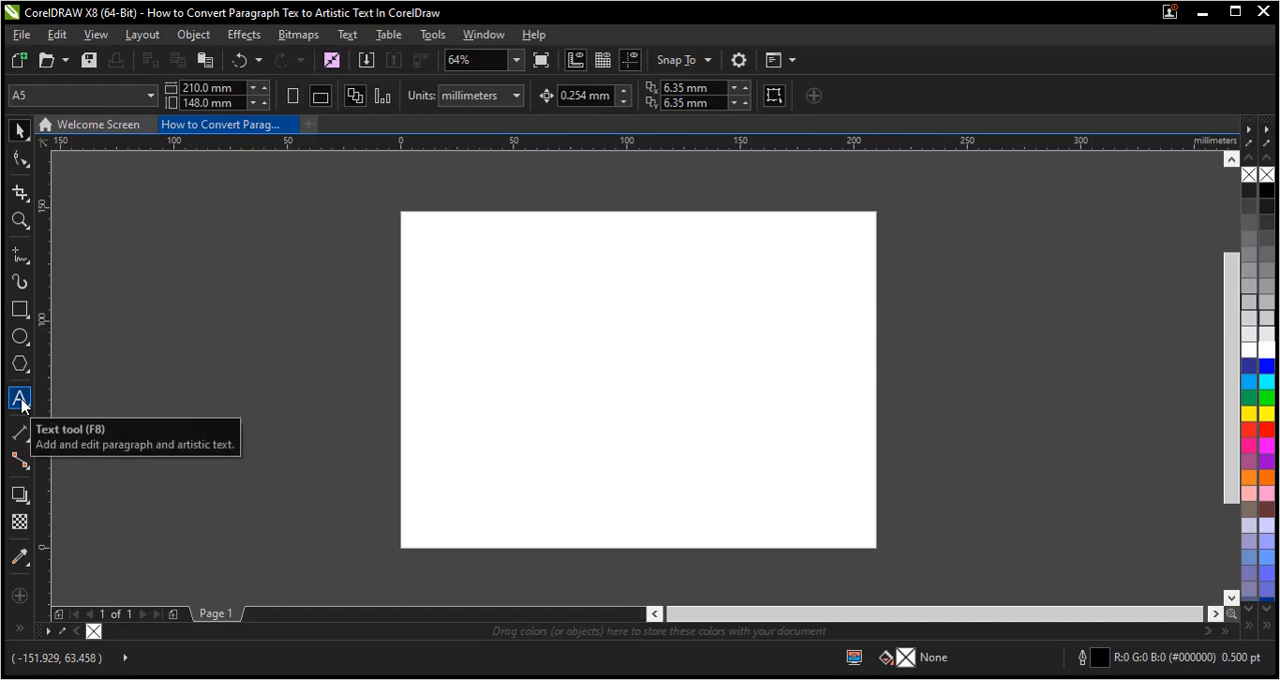
left_click(19, 398)
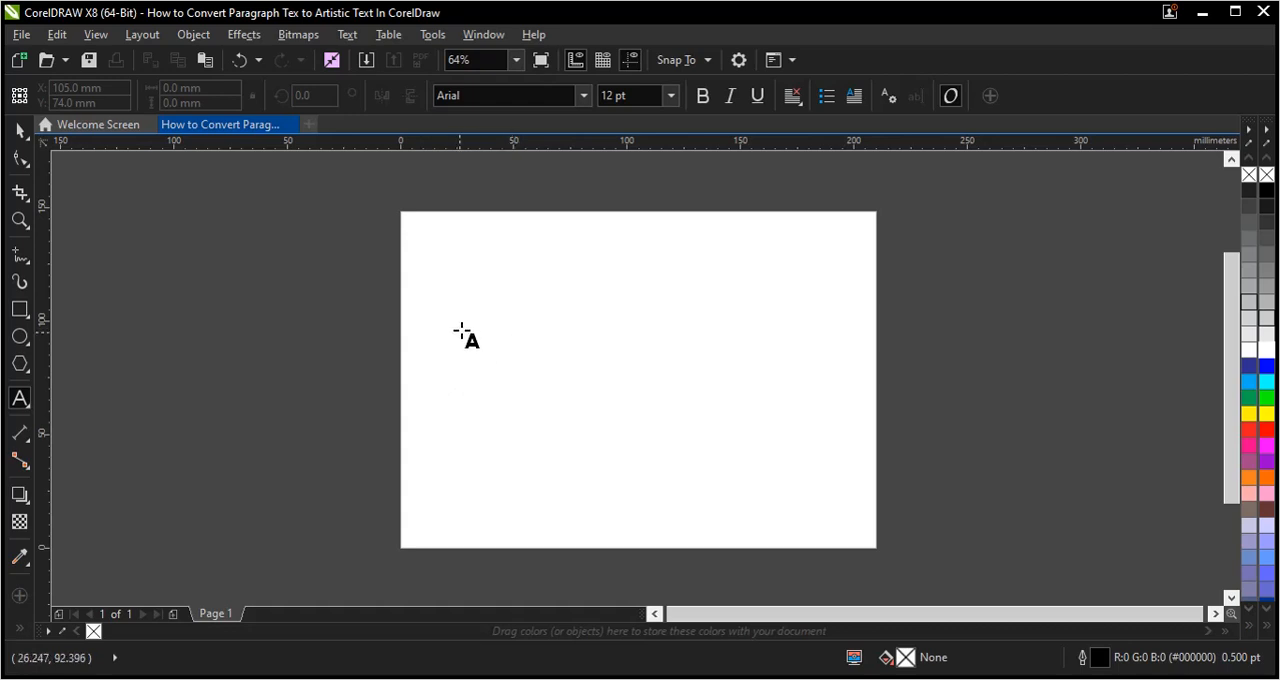
left_click_drag(470, 328, 822, 466)
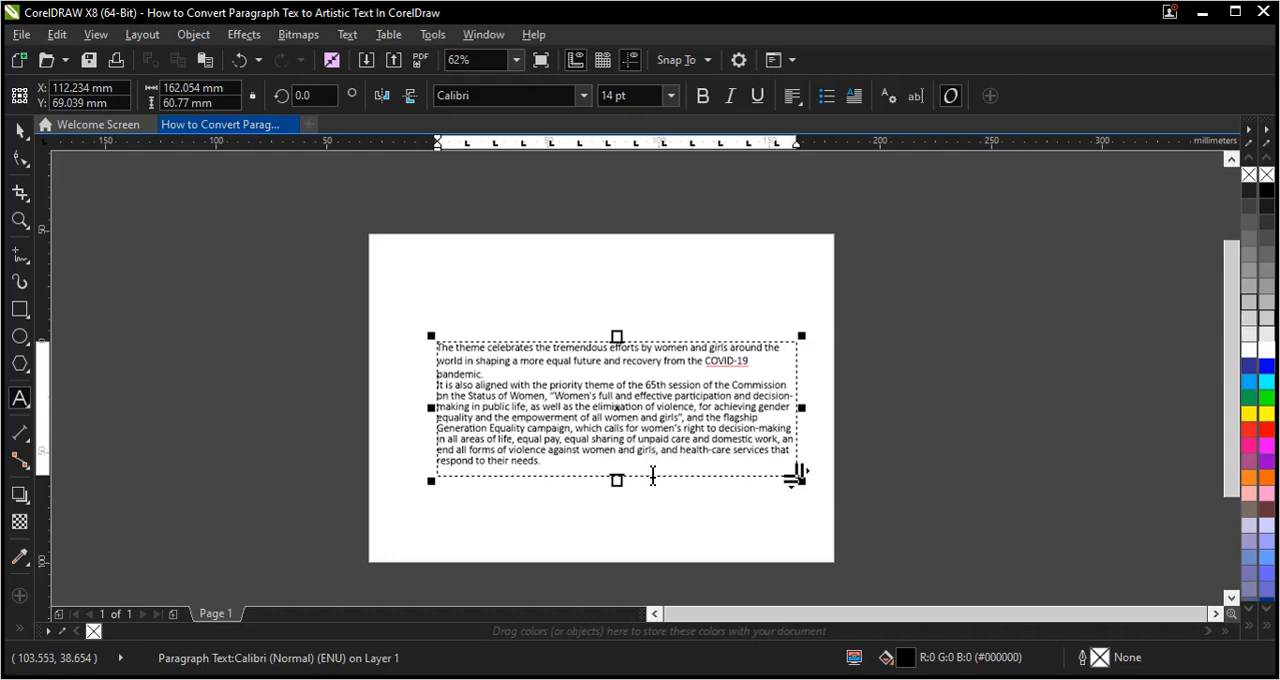
mouse_move(650, 500)
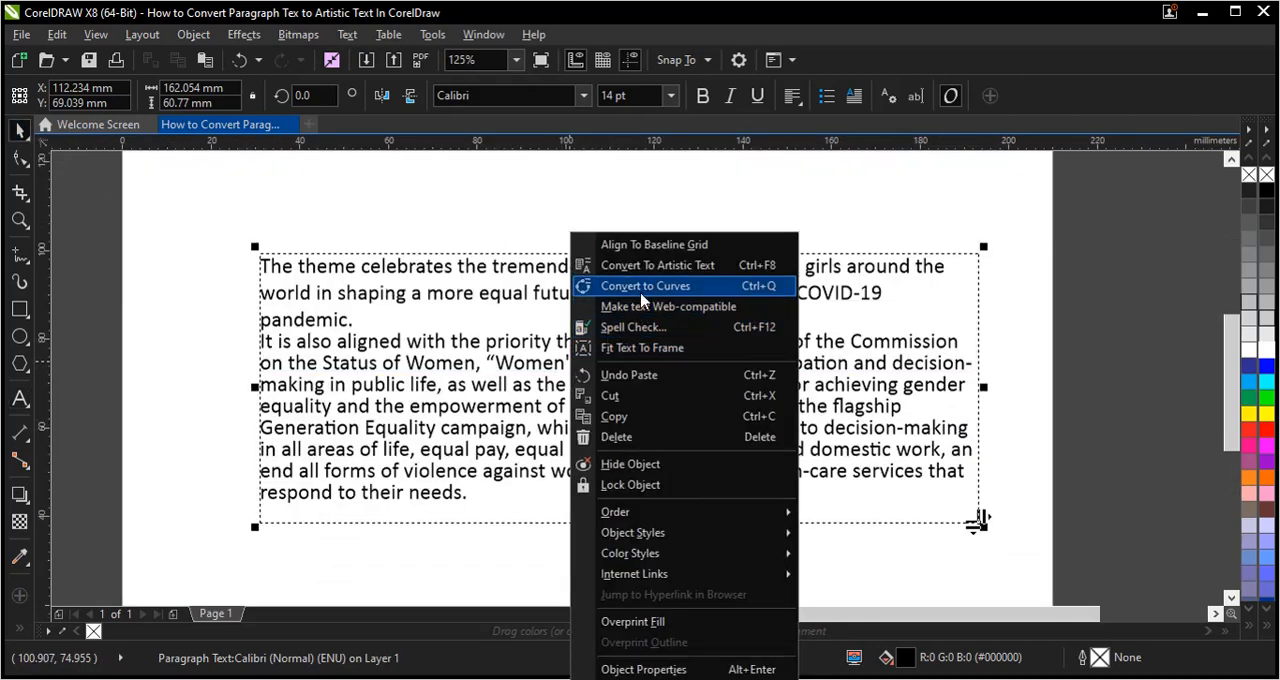
mouse_move(657, 265)
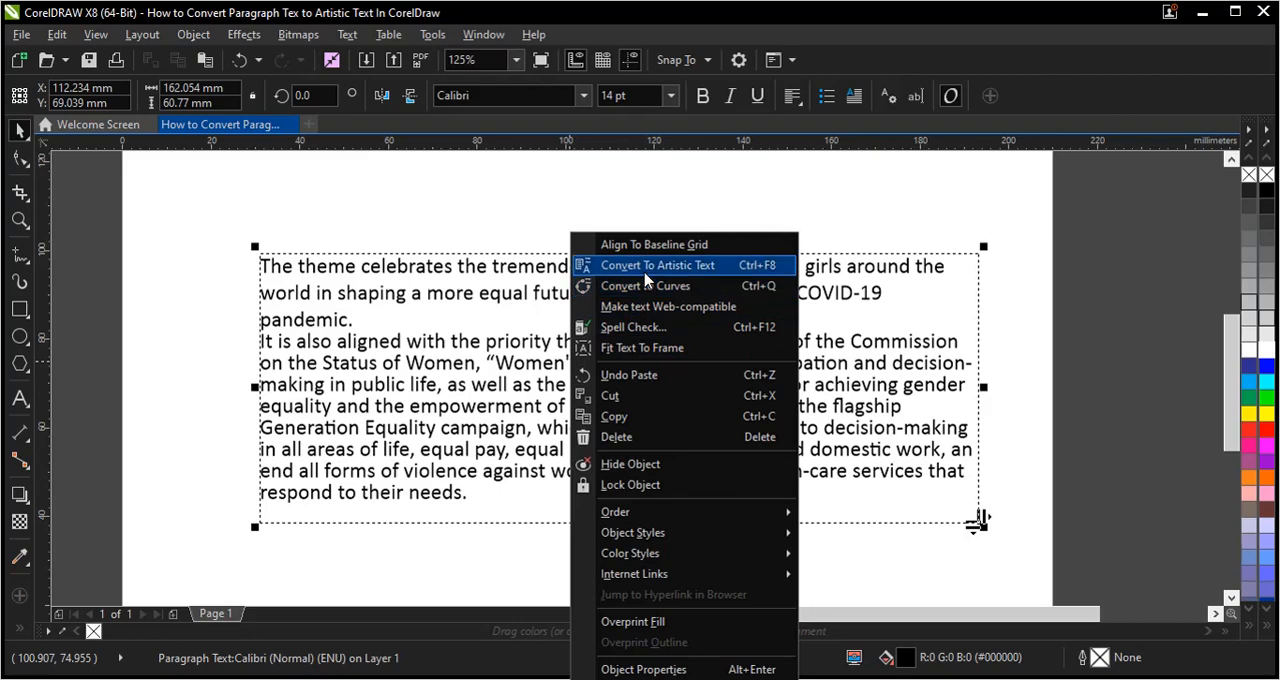
left_click(657, 265)
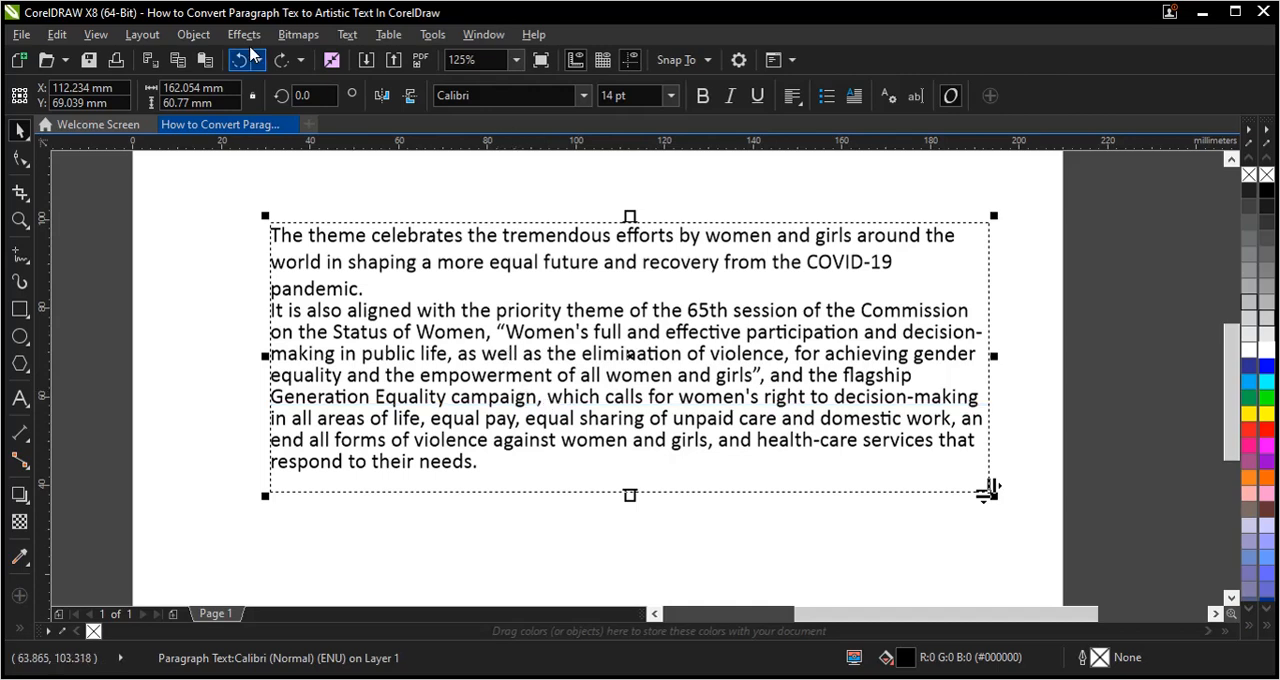
Step: Convert the Calibri 14 pt paragraph text passage to artistic text
left_click(347, 34)
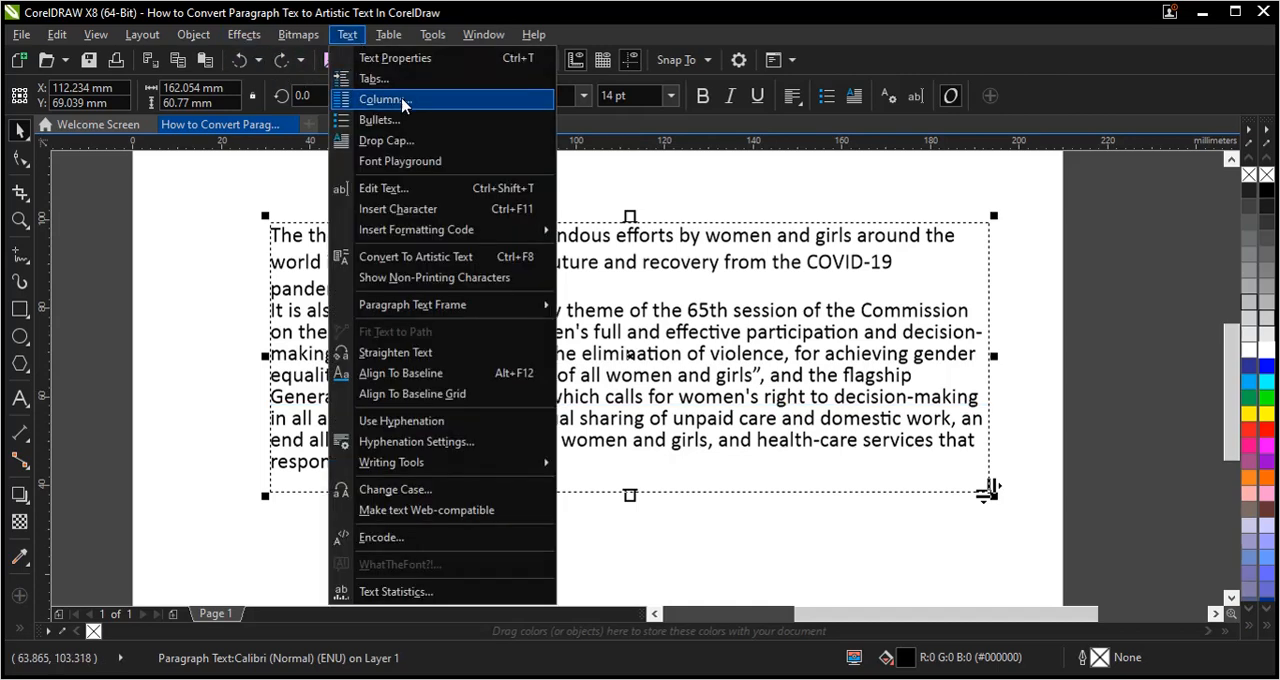
mouse_move(418, 304)
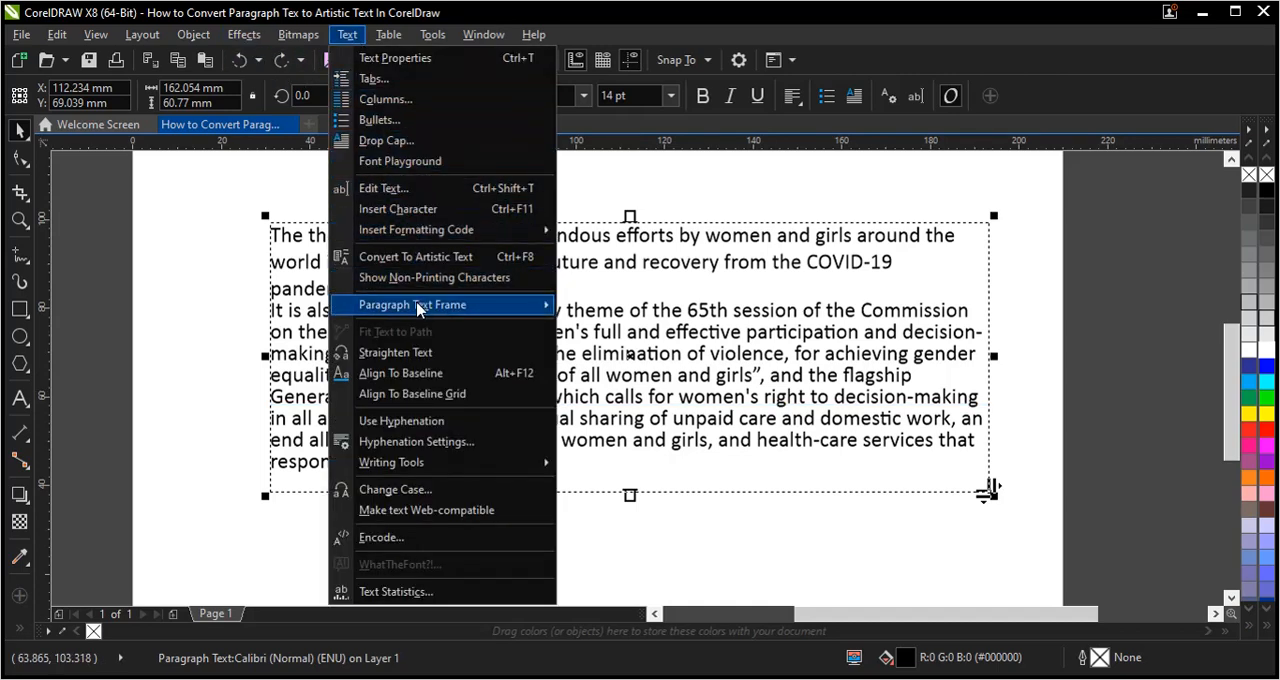
mouse_move(420, 257)
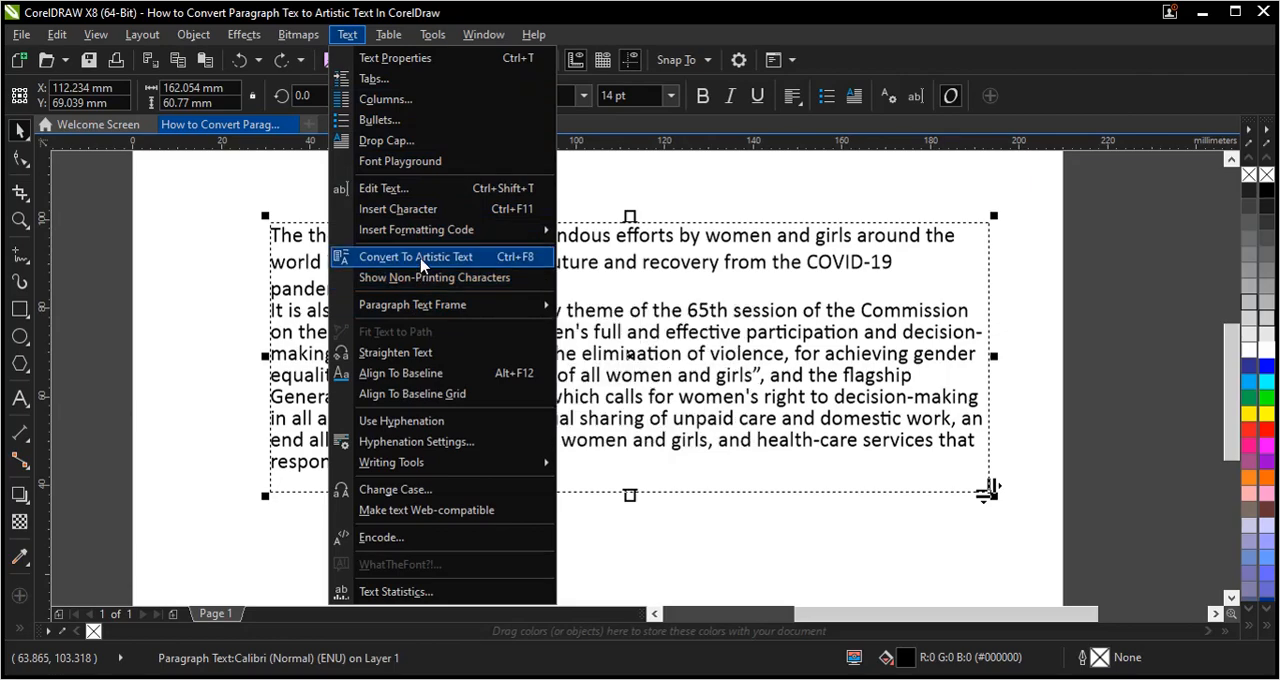
left_click(415, 257)
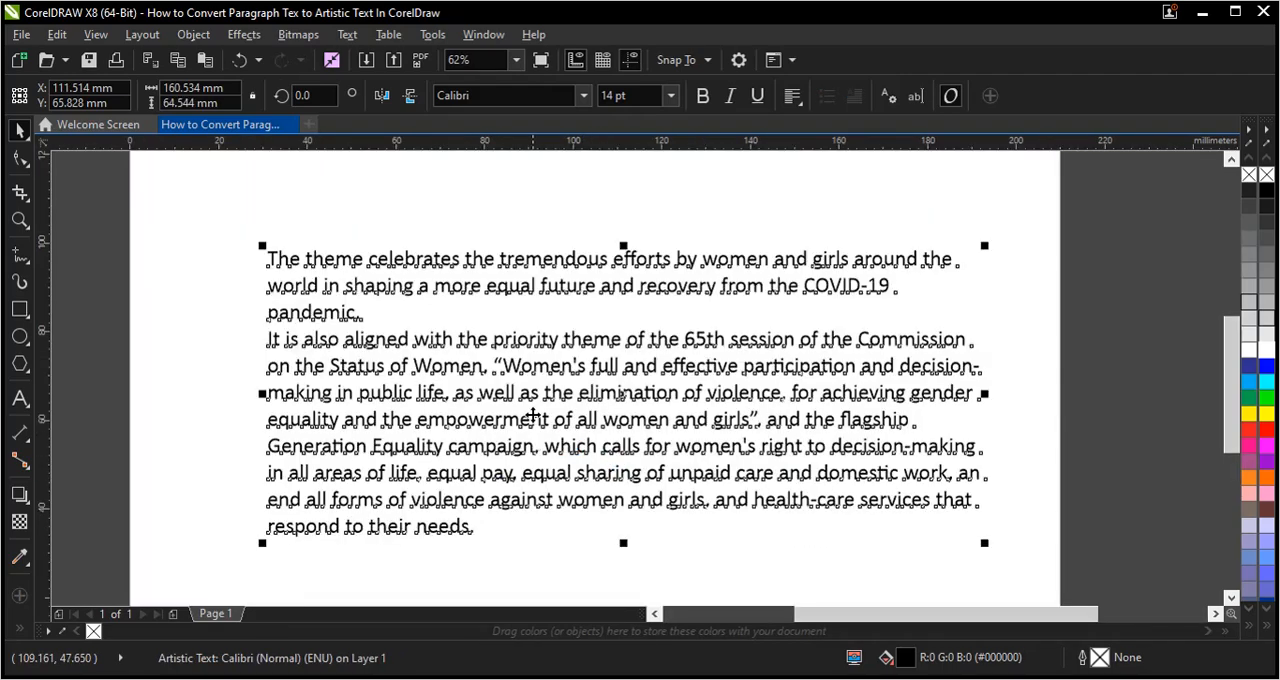
Step: Center-align all lines of the artistic text passage
left_click(793, 95)
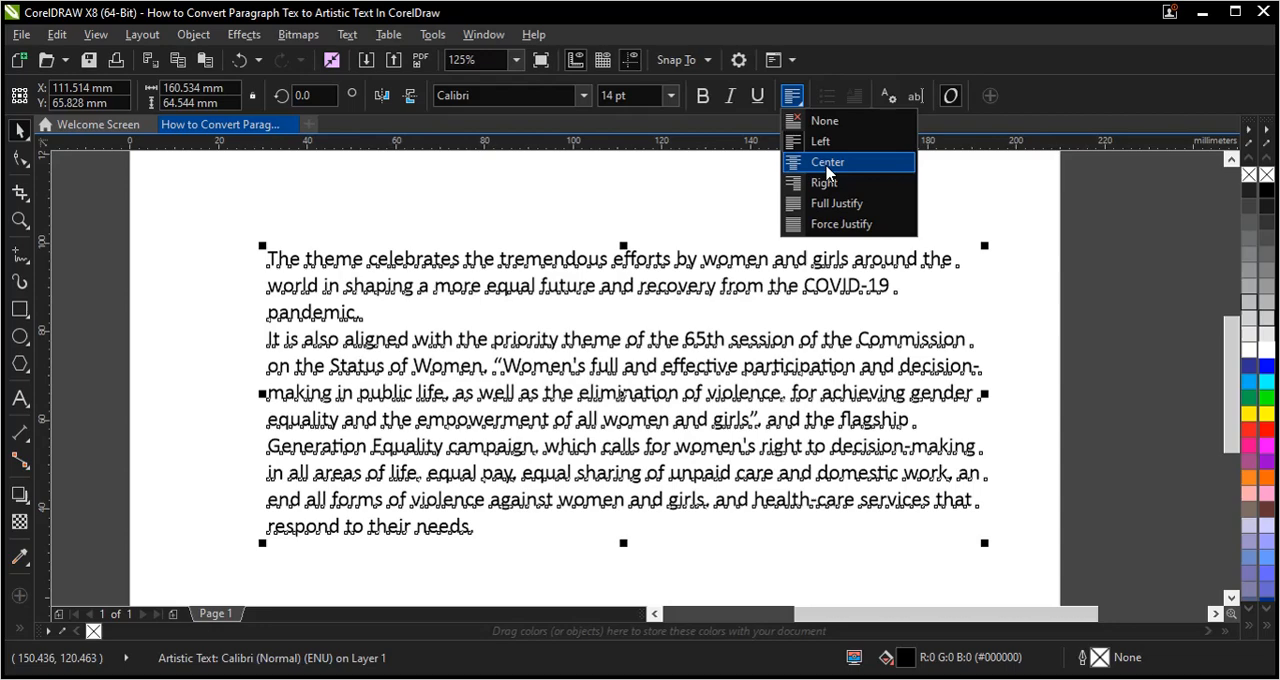
left_click(827, 161)
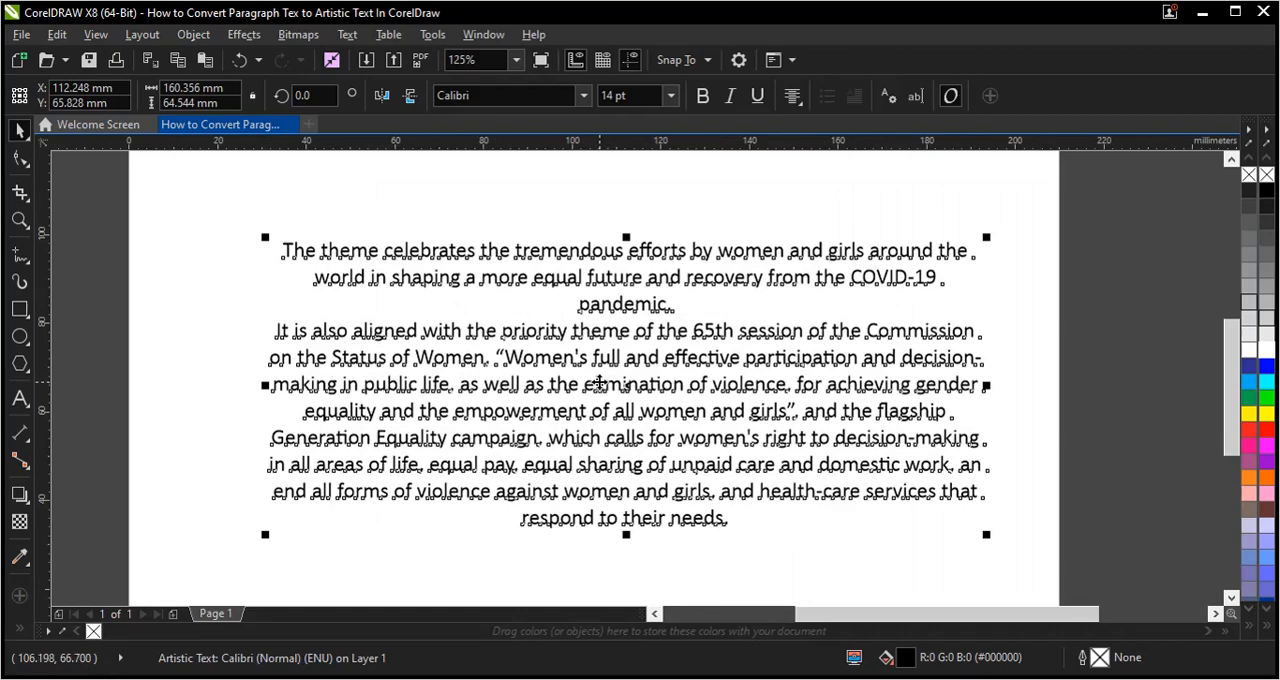
mouse_move(595, 382)
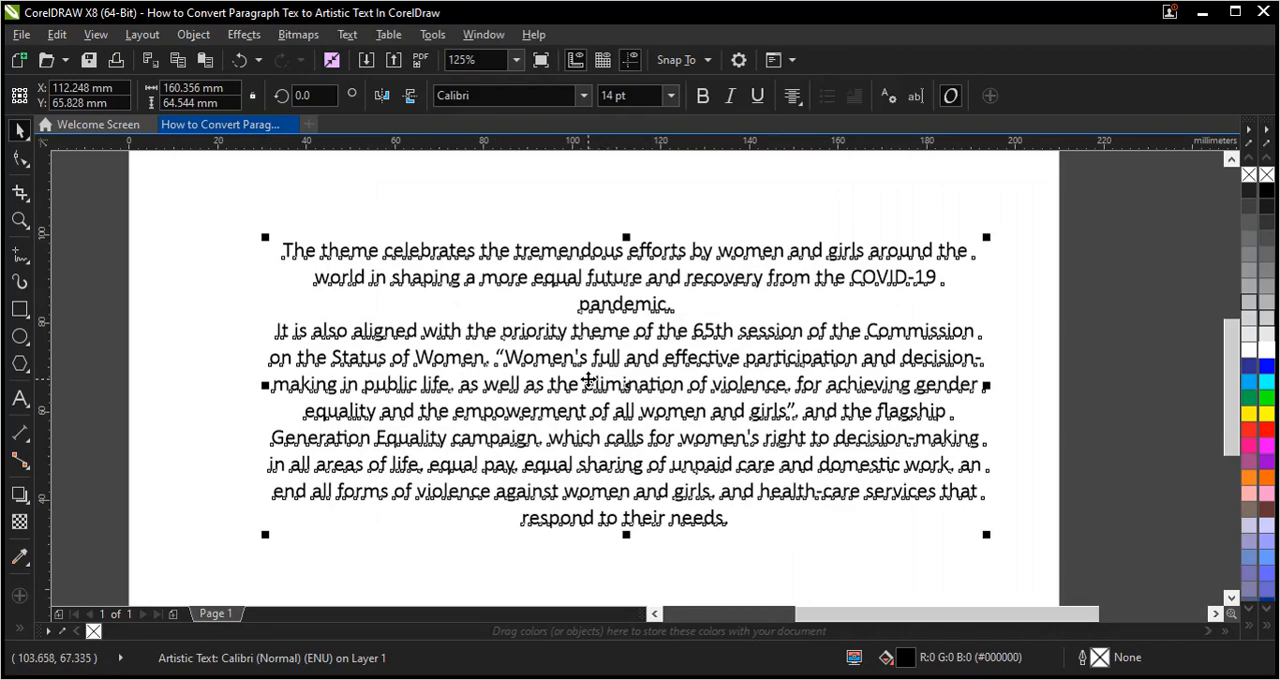